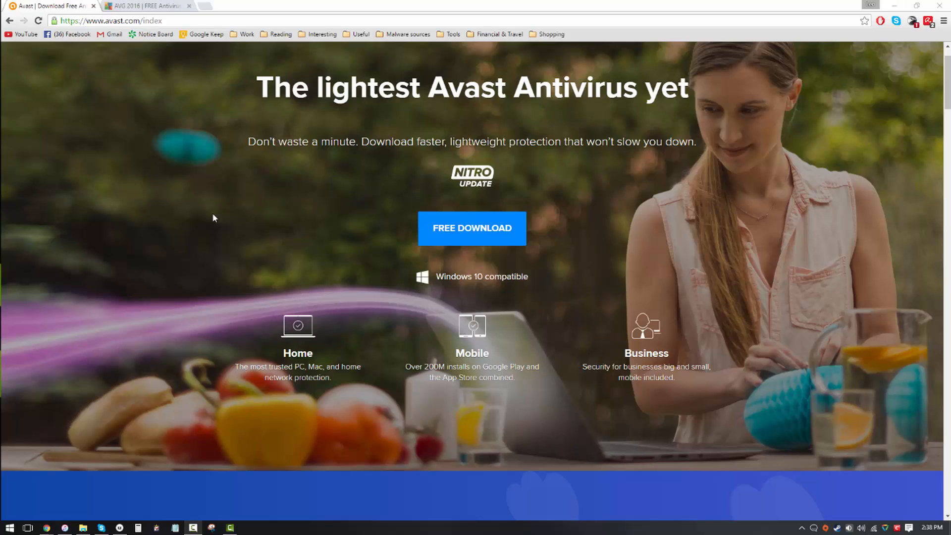
mouse_move(167, 39)
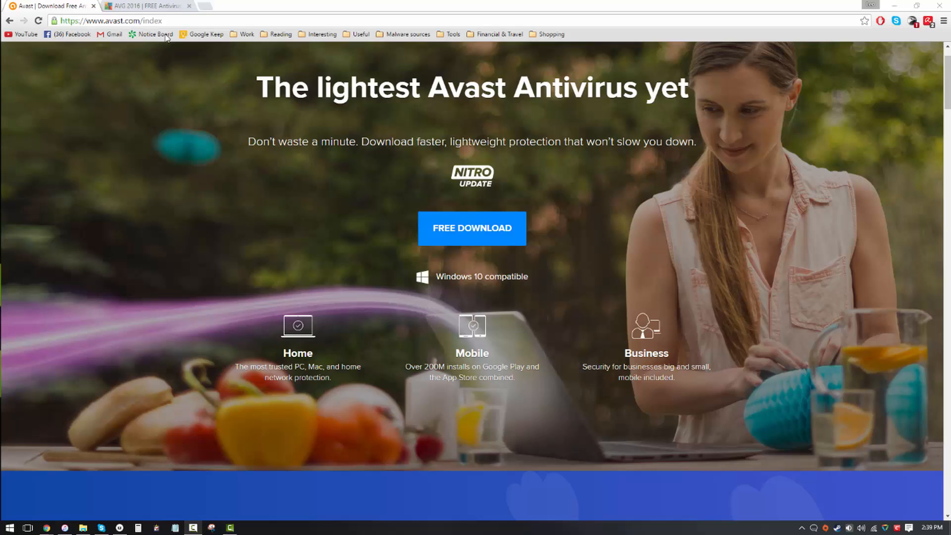
Step: Close the Avast Settings window with OK, returning to the desktop
click(143, 6)
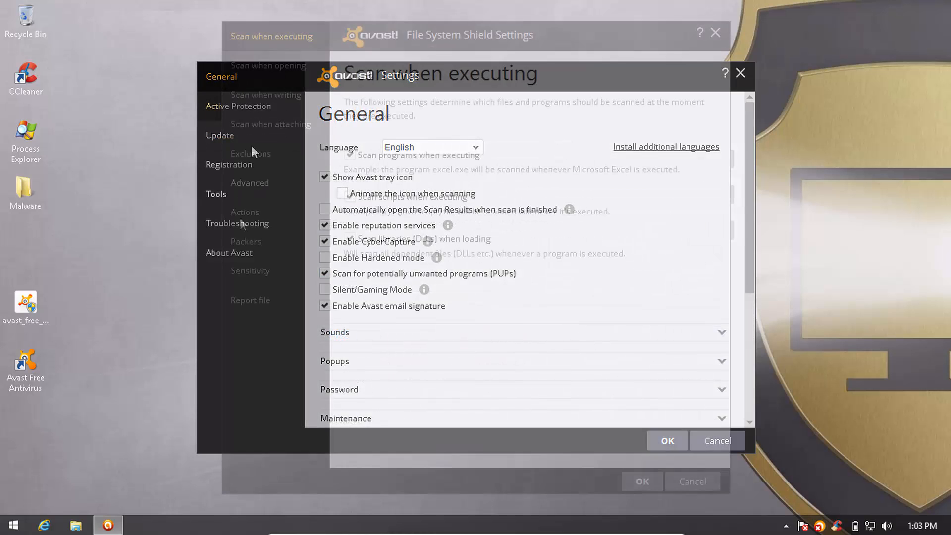
click(250, 271)
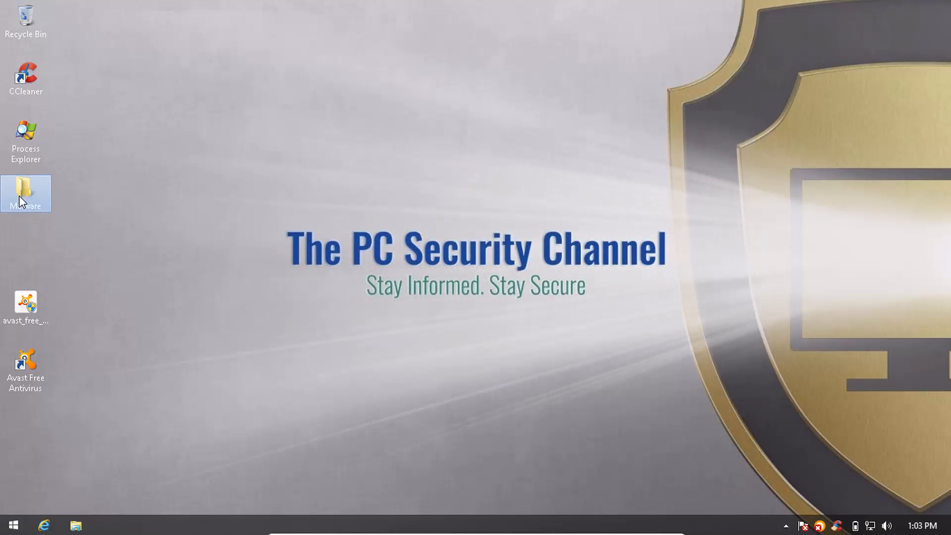
double_click(25, 190)
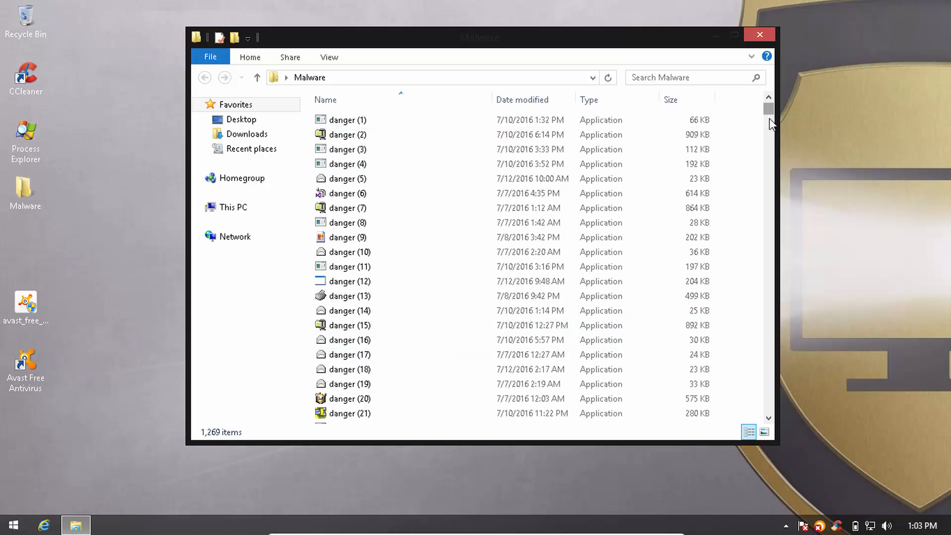
scroll(down, 3)
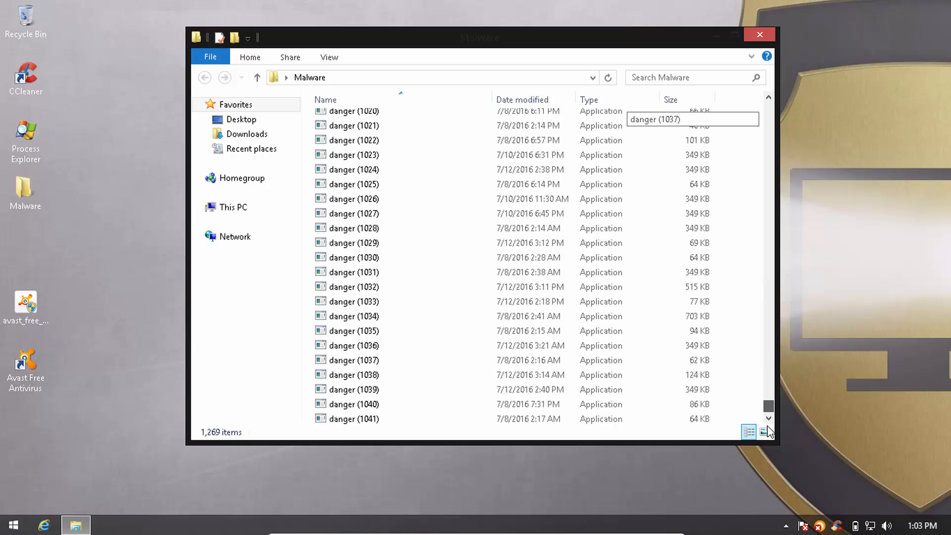
scroll(down, 3)
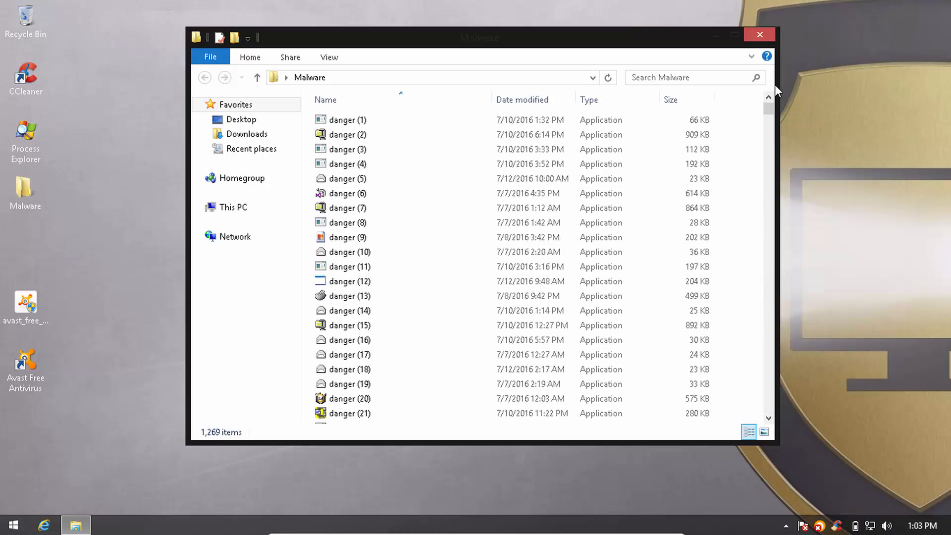
click(759, 34)
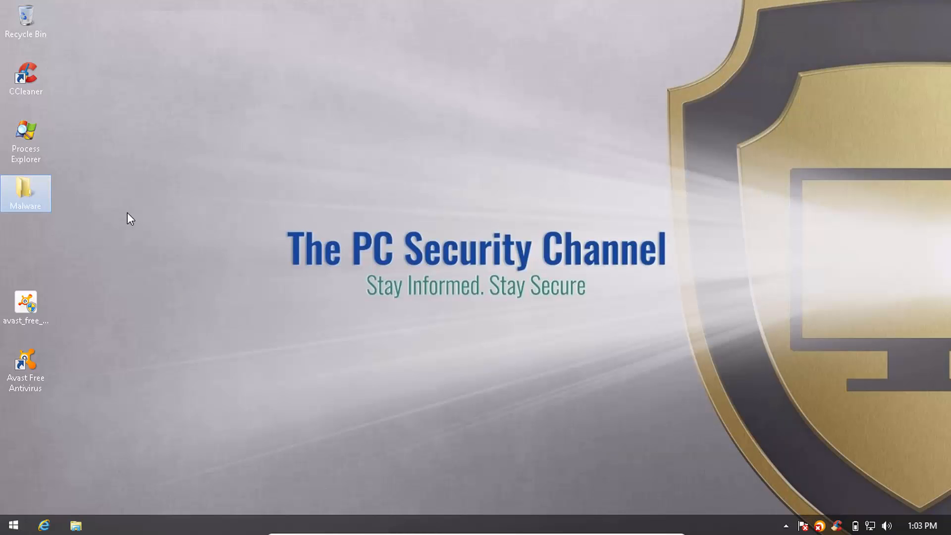
Step: Scan the Malware folder with Avast and delete all detected threats
right_click(26, 193)
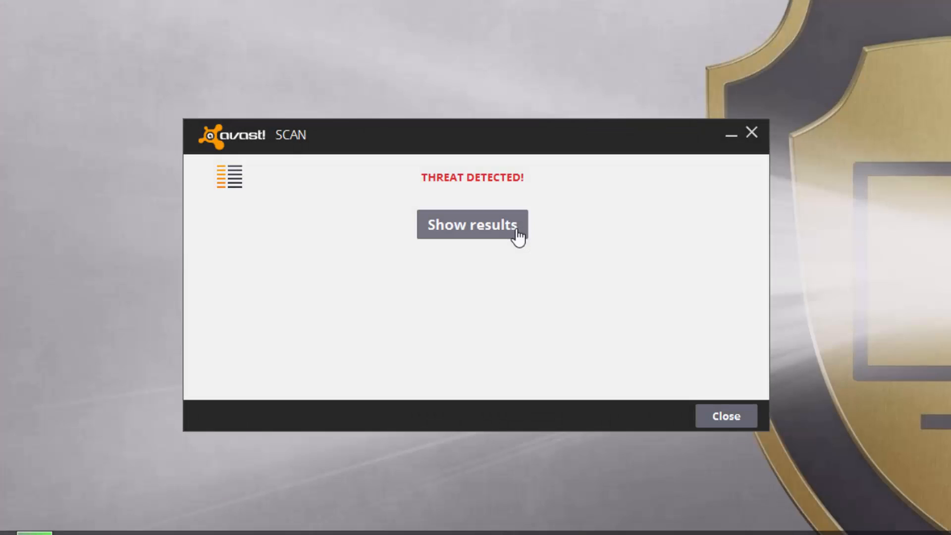
click(473, 225)
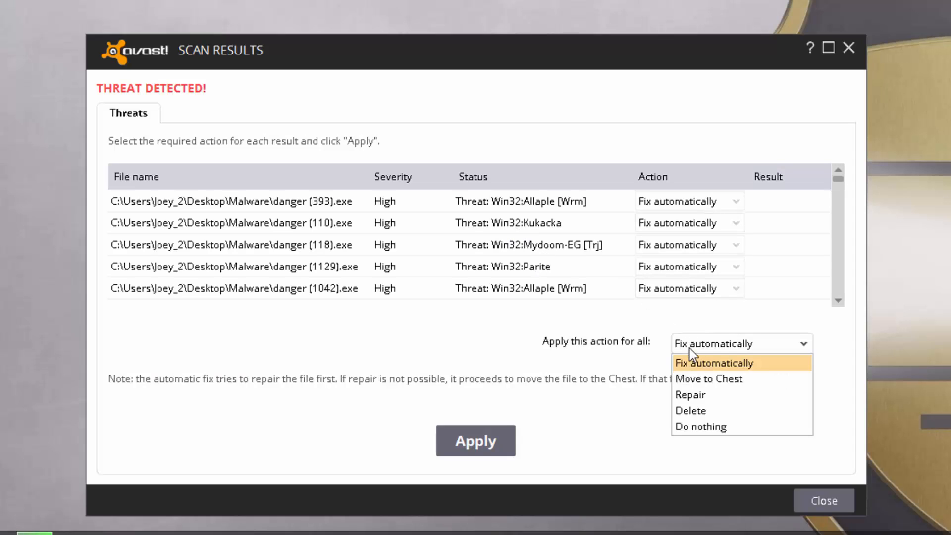
click(691, 410)
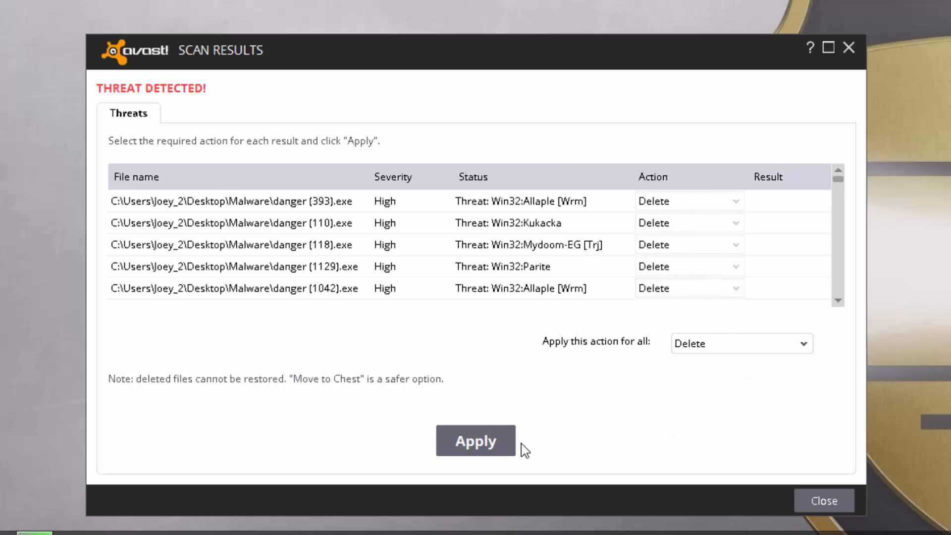
click(475, 441)
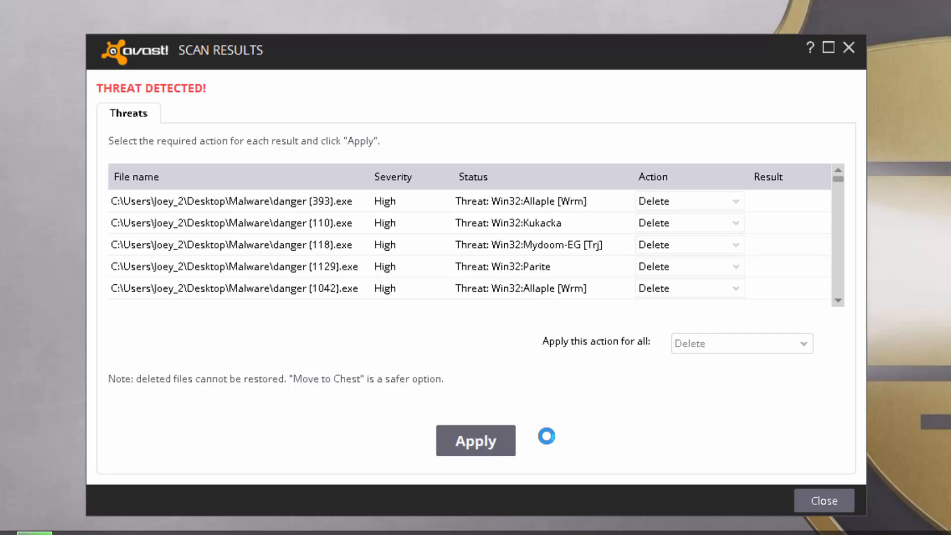
click(475, 441)
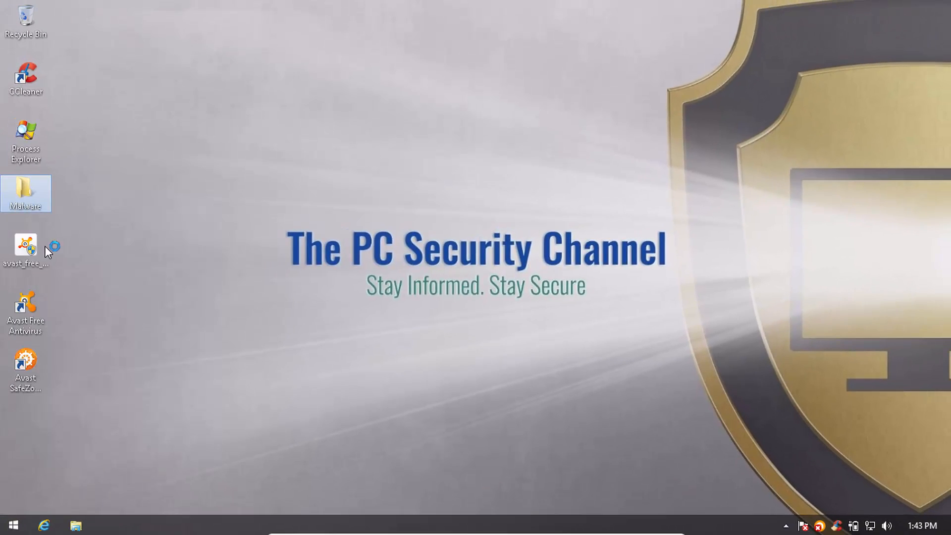
double_click(26, 250)
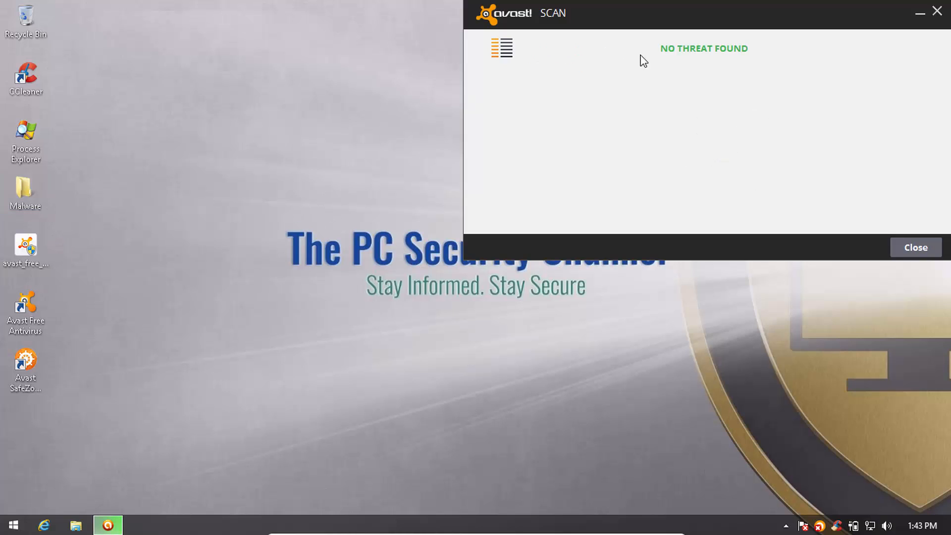
click(916, 247)
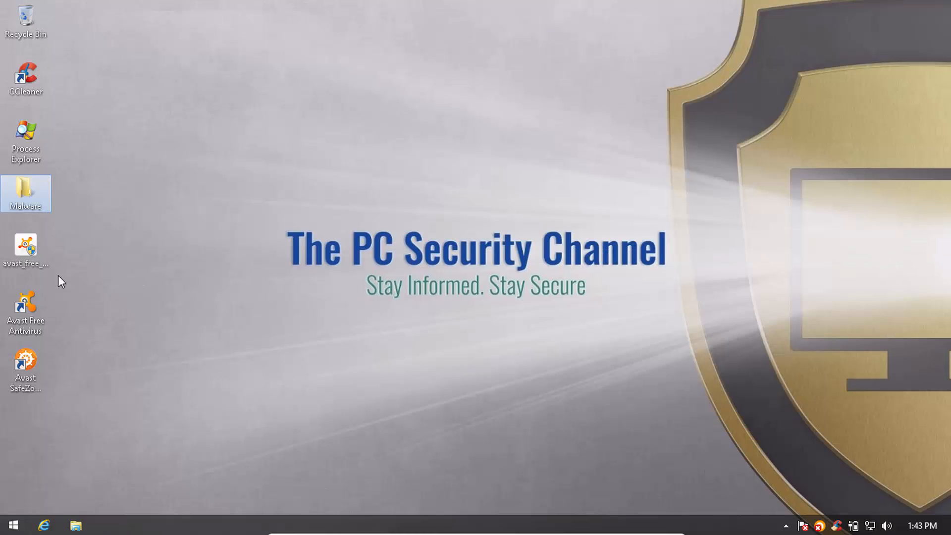
double_click(26, 190)
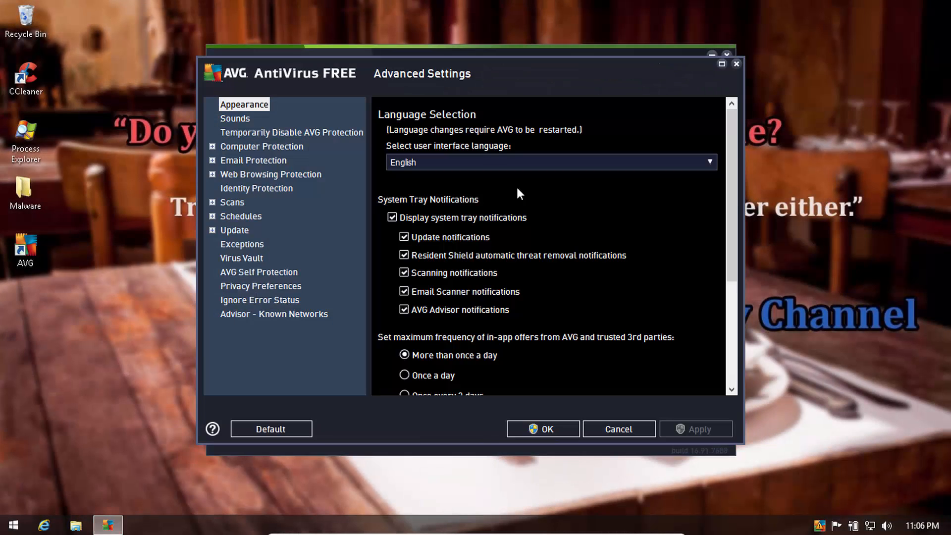
Step: Adjust AntiVirus options under Computer Protection and save them with OK
click(211, 146)
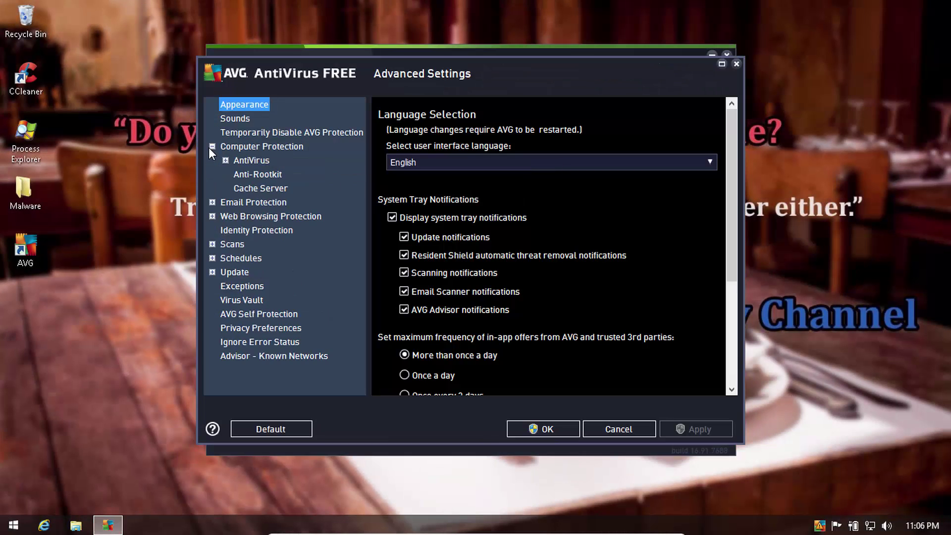
click(251, 160)
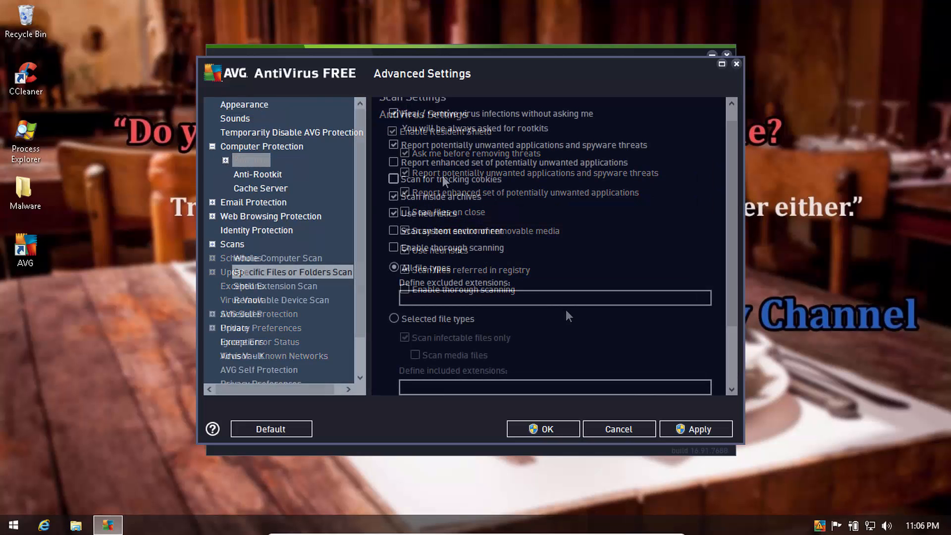
click(543, 429)
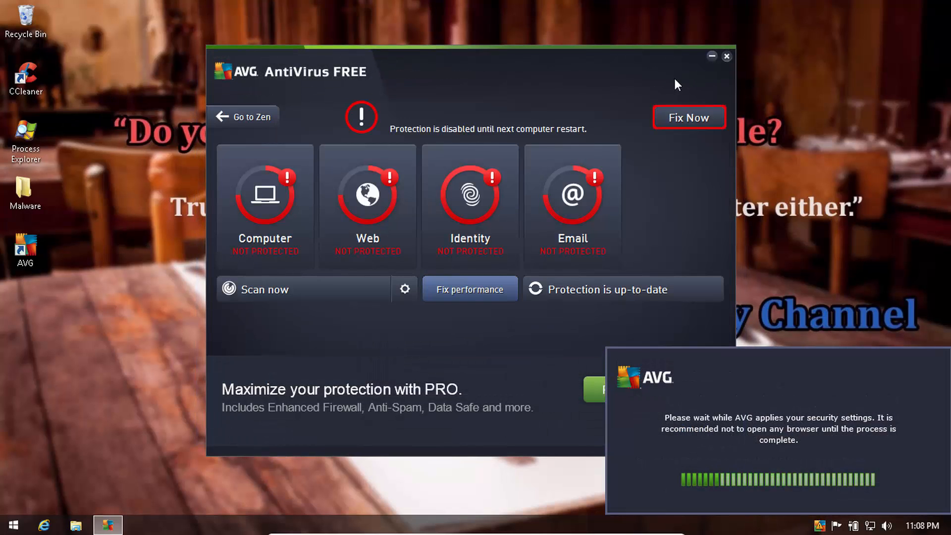
click(726, 56)
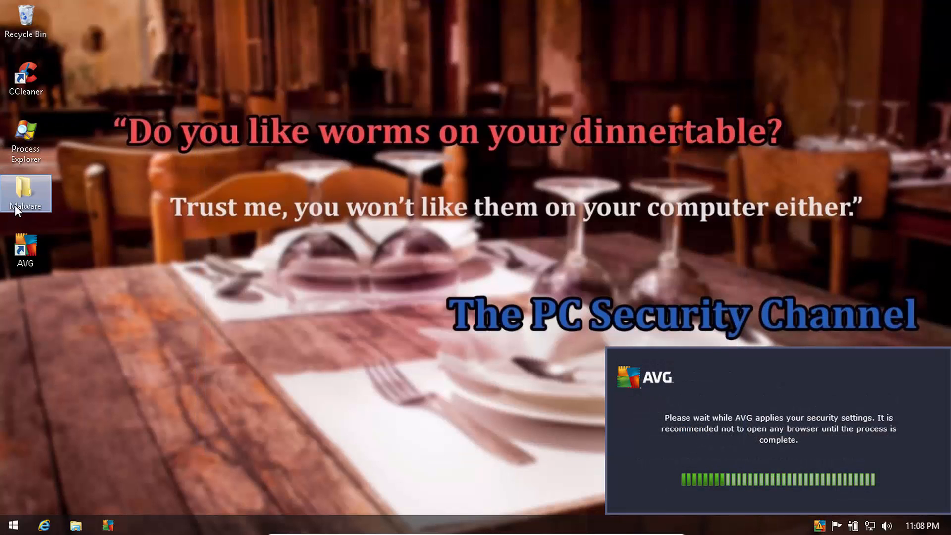
double_click(26, 190)
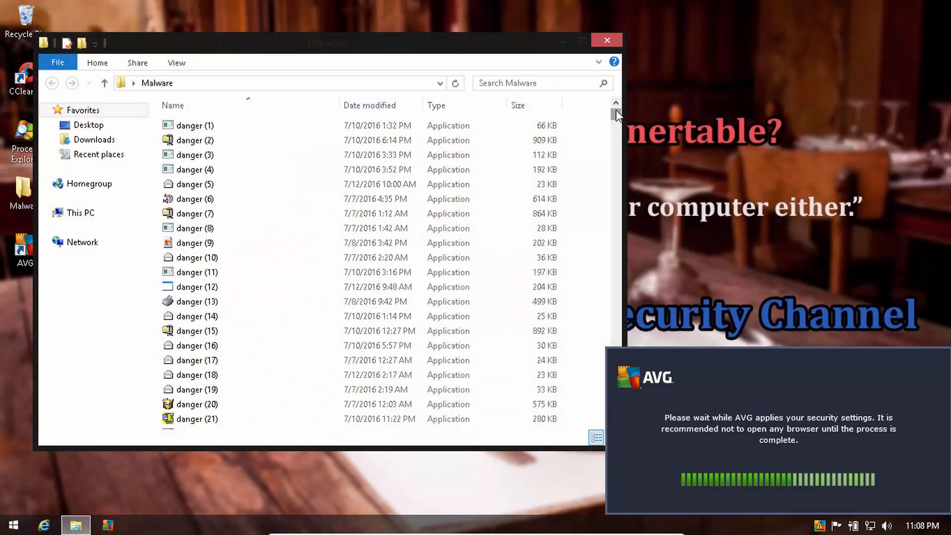
scroll(down, 3)
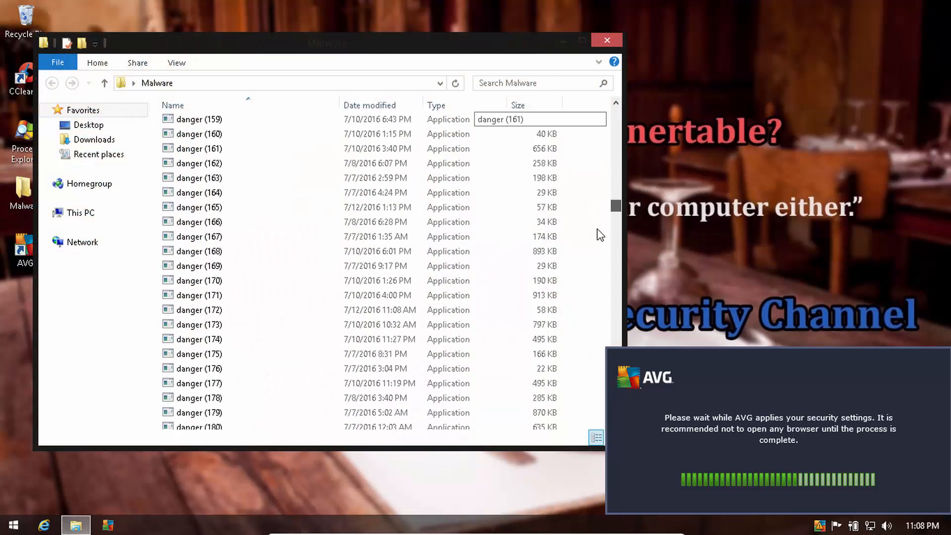
scroll(down, 3)
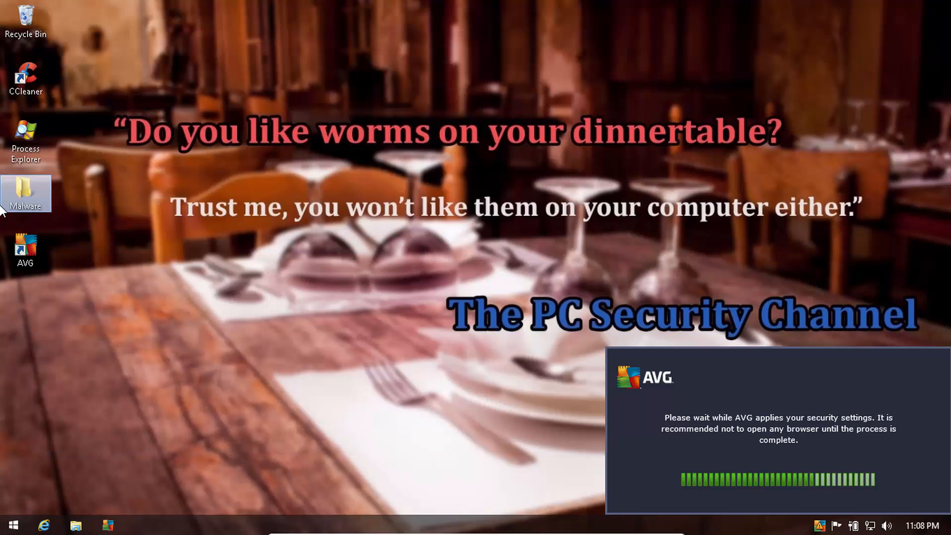
Step: Scan the Malware folder with AVG and open the scan's detection results
right_click(26, 189)
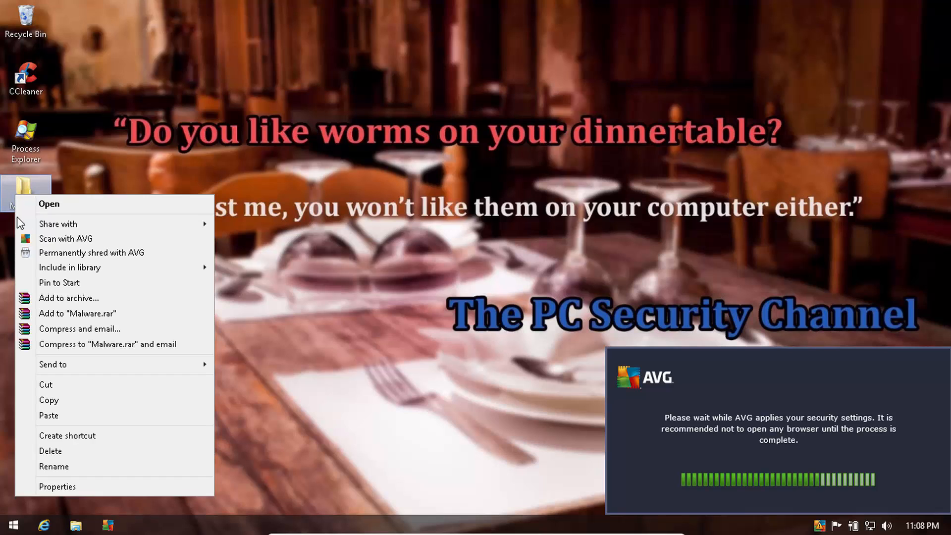
click(277, 282)
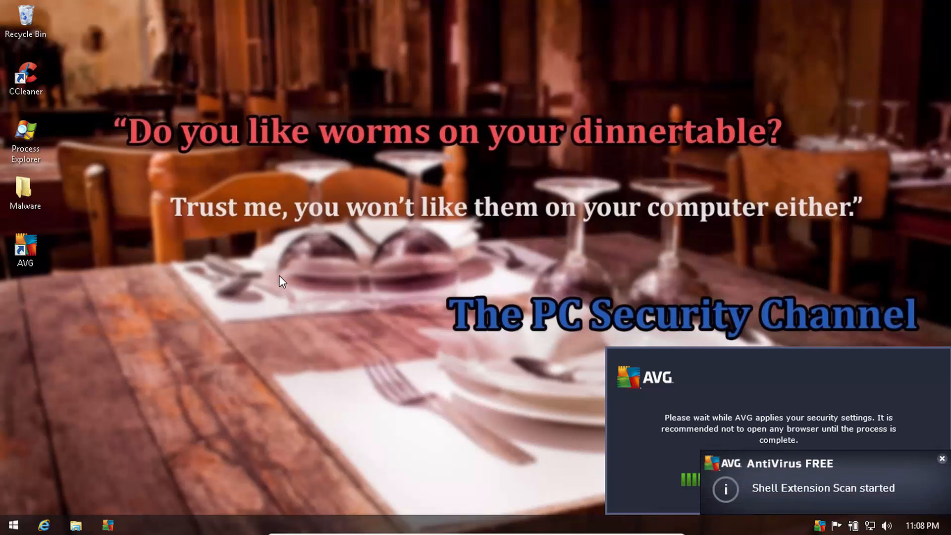
click(108, 523)
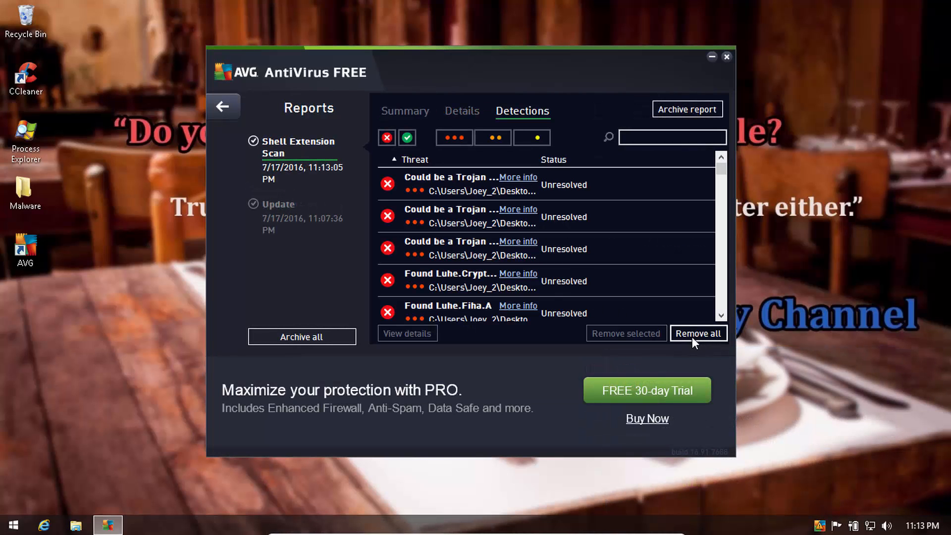
mouse_move(547, 340)
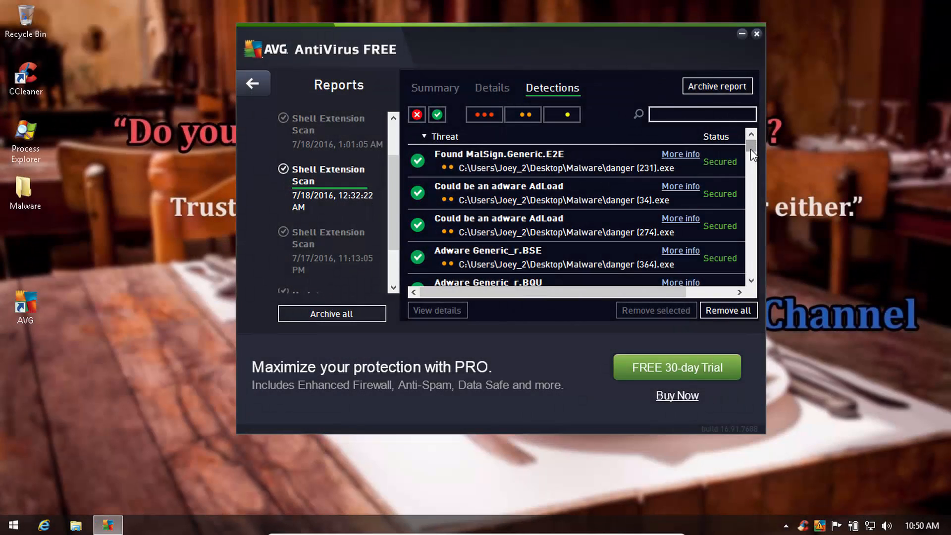
Step: Scroll the detections list to confirm every entry shows Secured
scroll(down, 3)
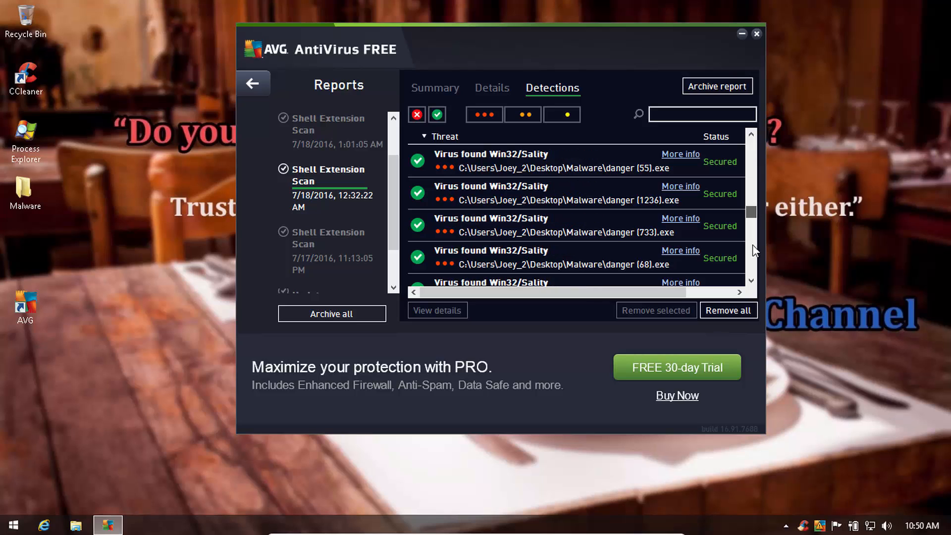